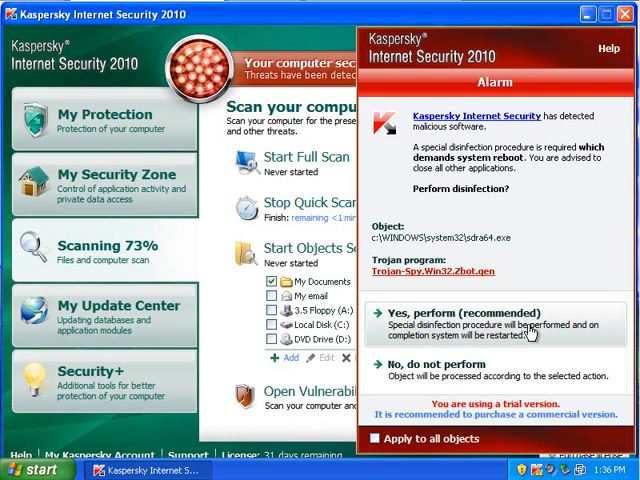
- Accept disinfecting the detected Trojan and allow the restart to finish cleaning
click(480, 320)
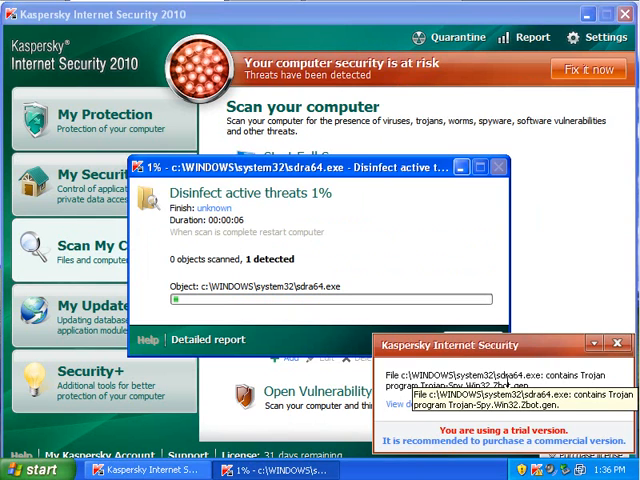
click(614, 344)
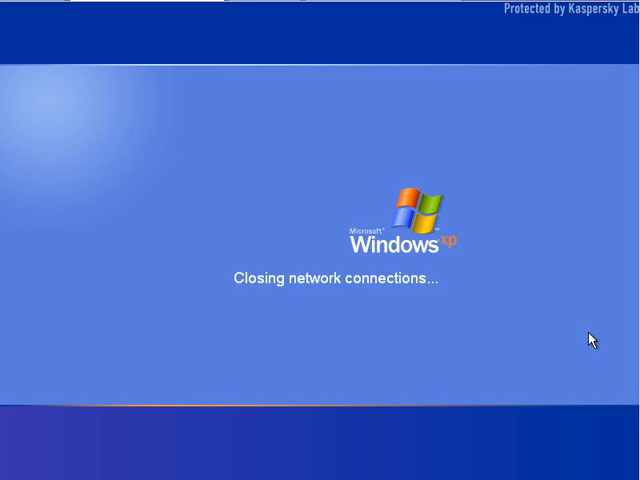
mouse_move(564, 336)
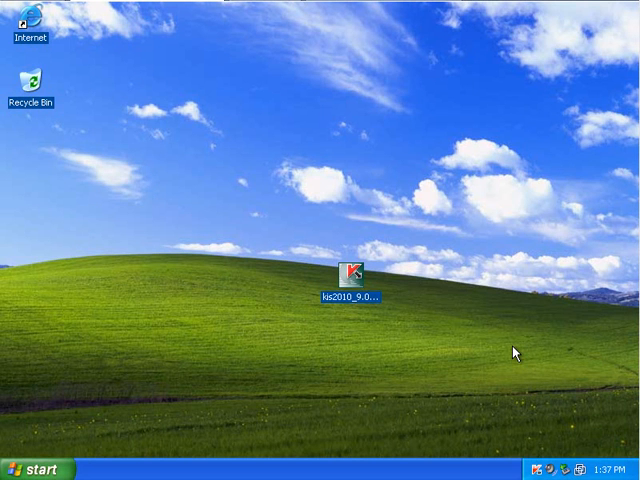
mouse_move(508, 366)
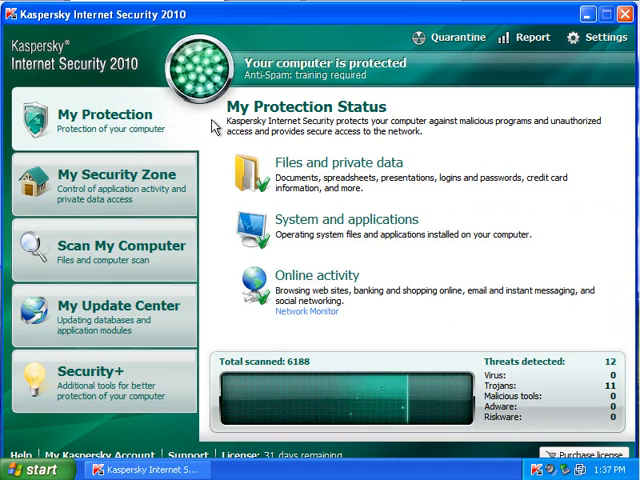
mouse_move(568, 228)
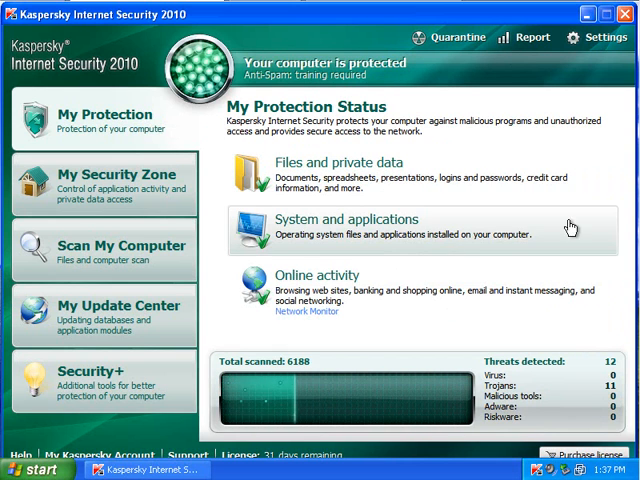
mouse_move(624, 410)
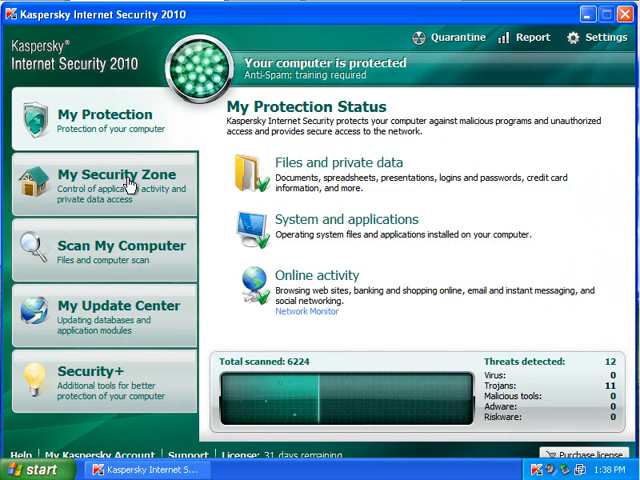
- Launch Internet Explorer from the Safe Run (Sandbox) applications in My Security Zone
click(104, 180)
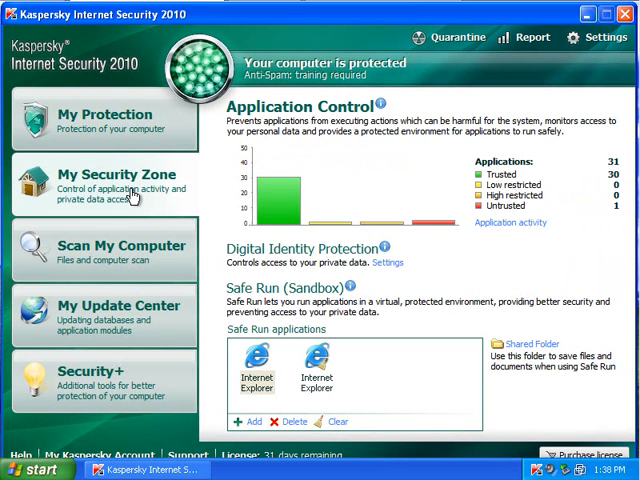
mouse_move(262, 362)
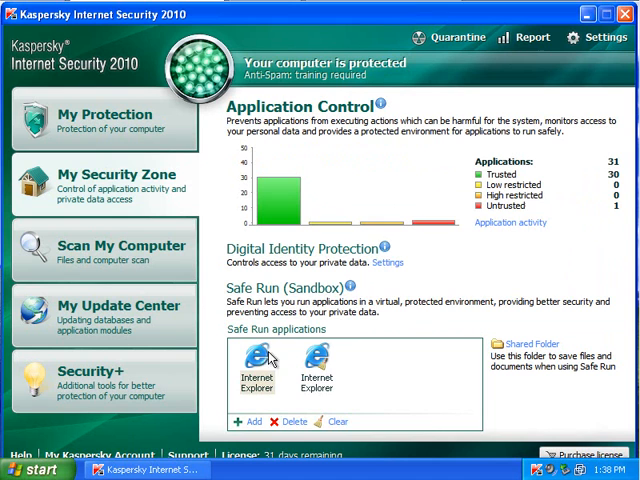
click(316, 364)
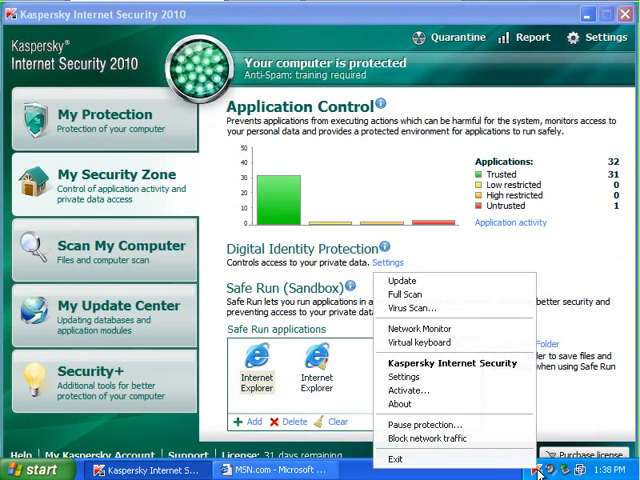
mouse_move(420, 342)
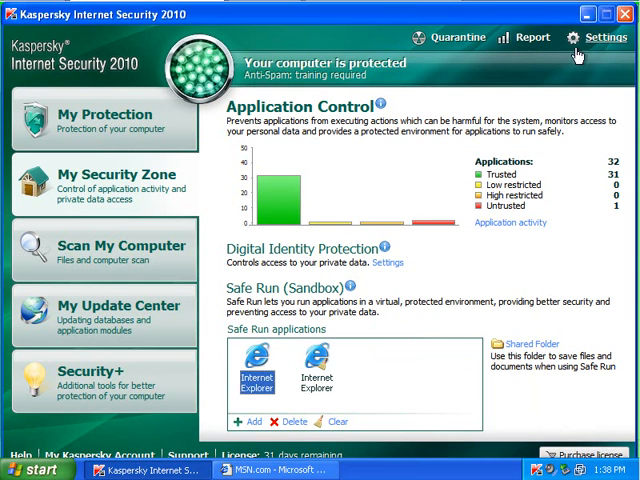
- Disable protection in Settings so the computer is reported at risk
click(612, 36)
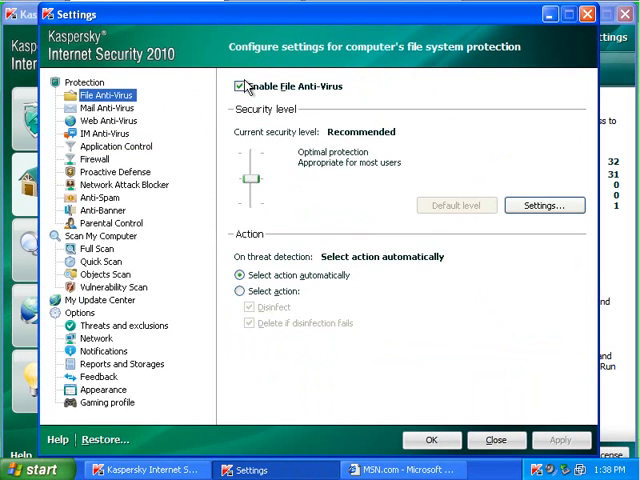
click(108, 120)
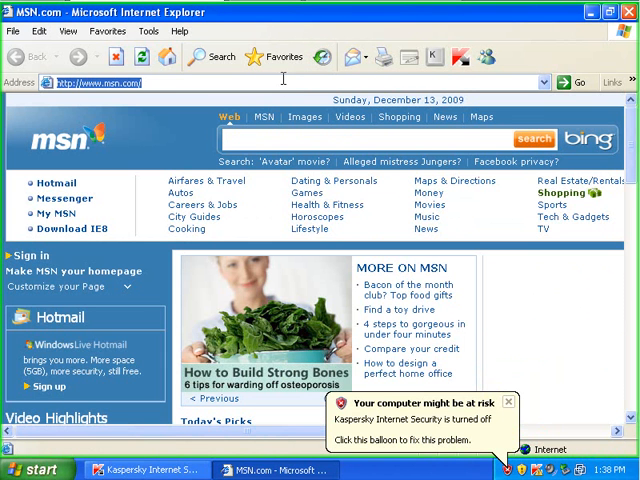
- Load malwaredomainlist.com, search the list for 'rogue' and browse the entries
text(malwaredomainlist)
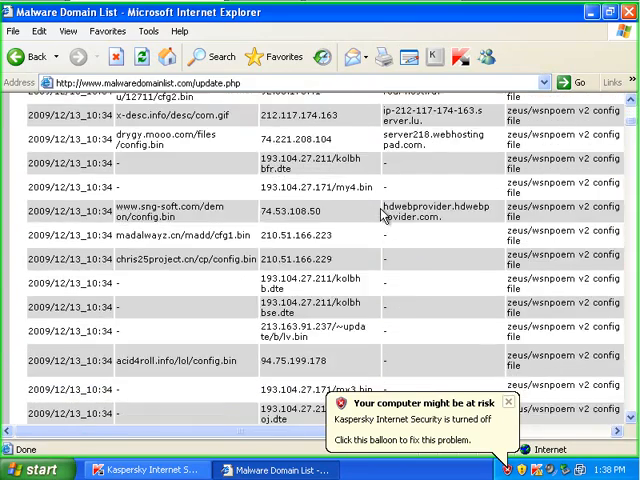
scroll(down, 3)
text(rogue)
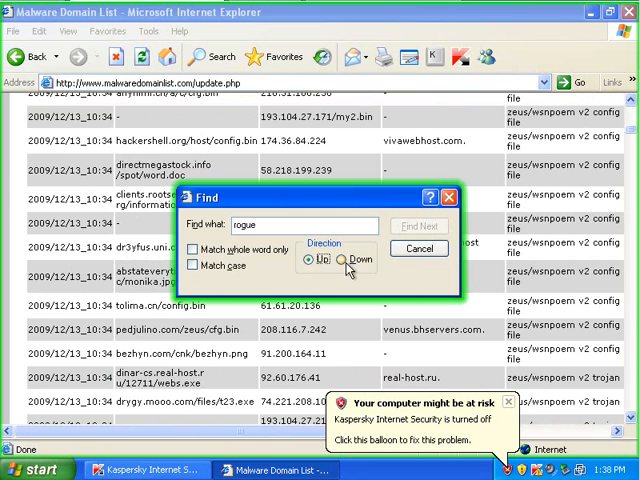
click(192, 250)
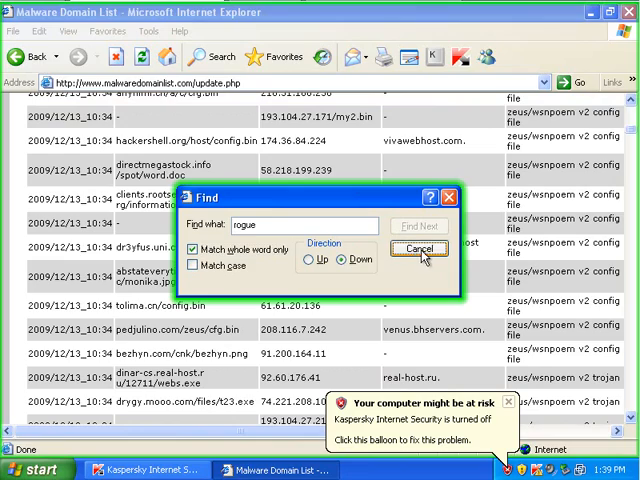
click(418, 248)
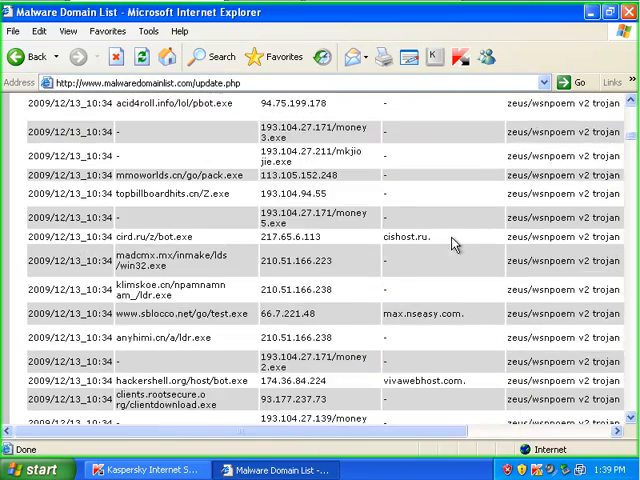
scroll(down, 3)
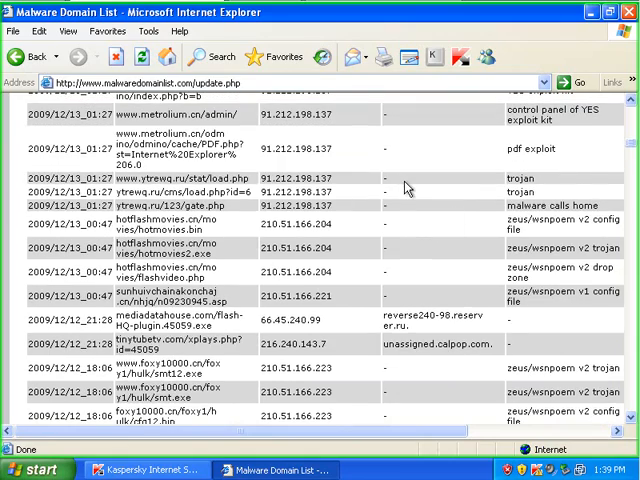
scroll(down, 3)
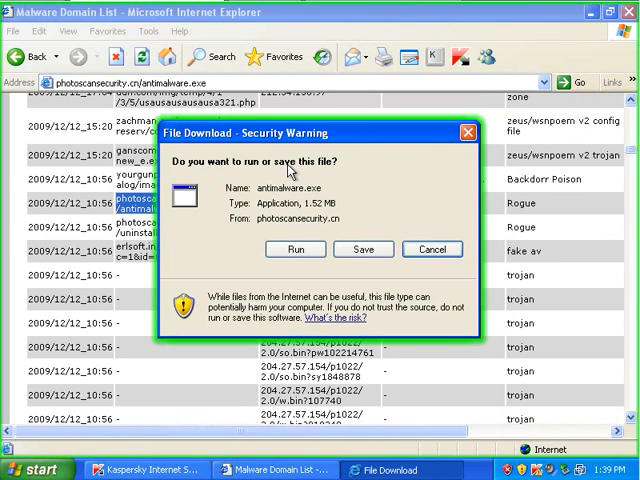
- Attempt running antimalware.exe and ldr.exe from the list, dismissing the access errors when Windows blocks them
click(296, 250)
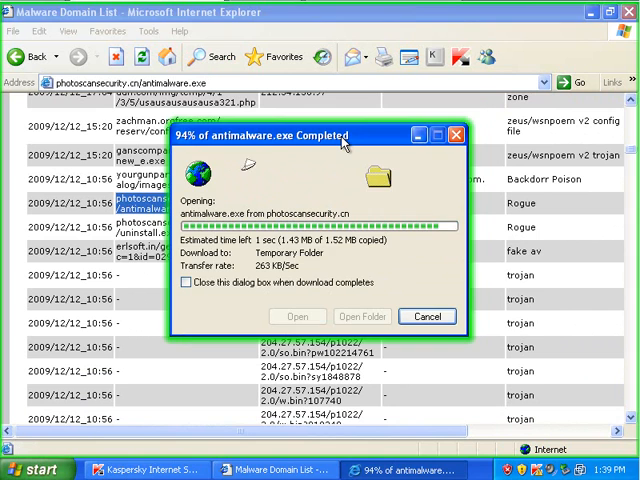
click(426, 316)
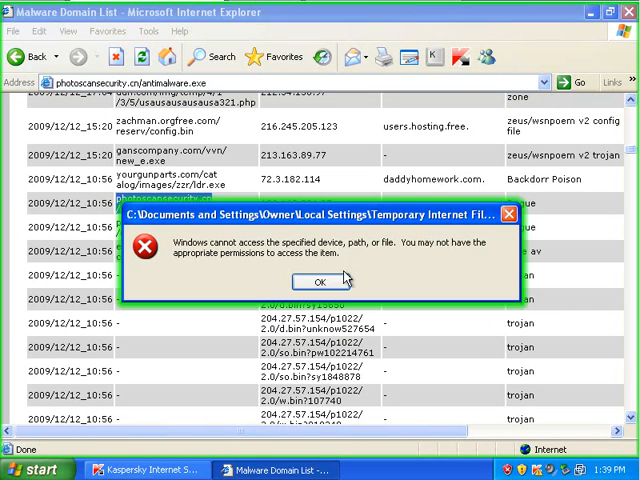
click(320, 280)
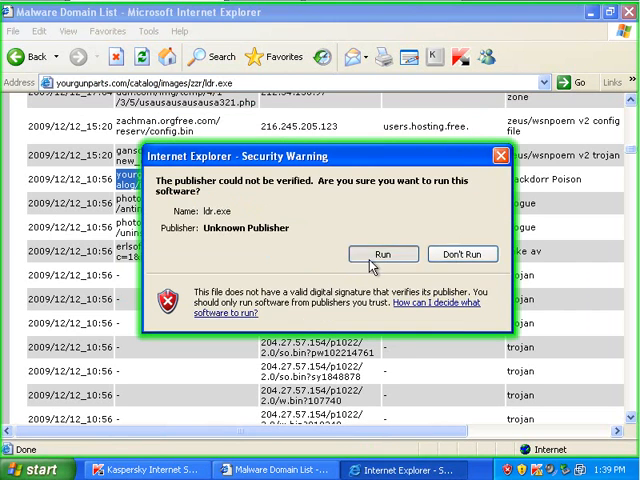
click(384, 252)
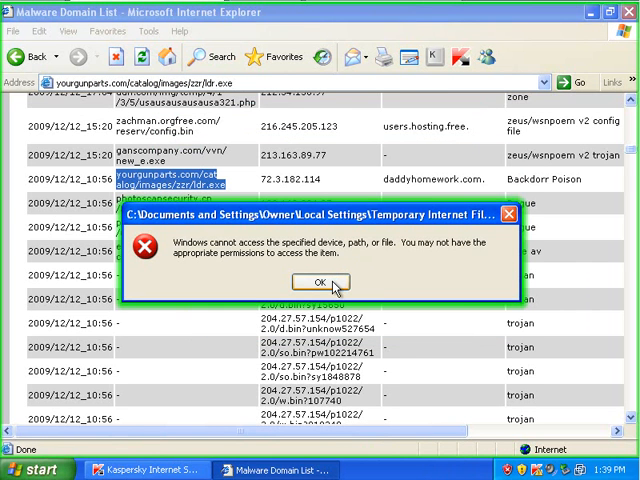
click(318, 280)
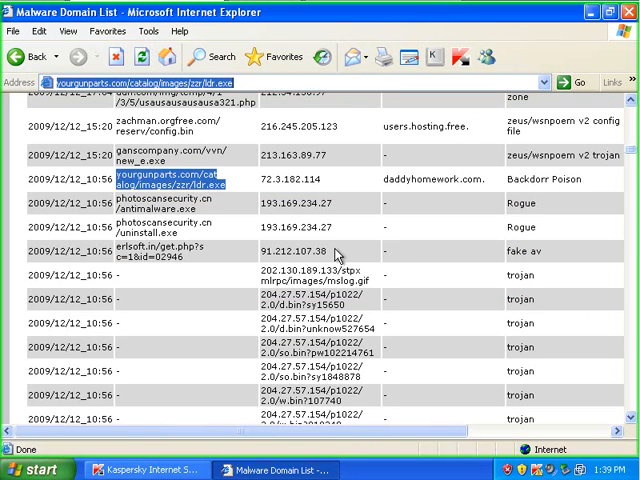
scroll(down, 3)
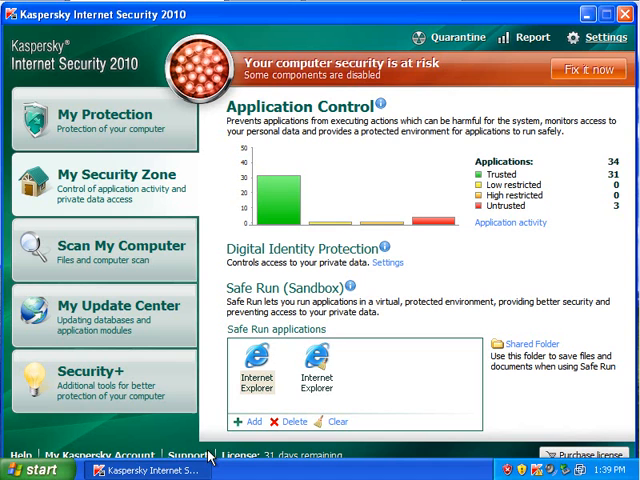
mouse_move(588, 68)
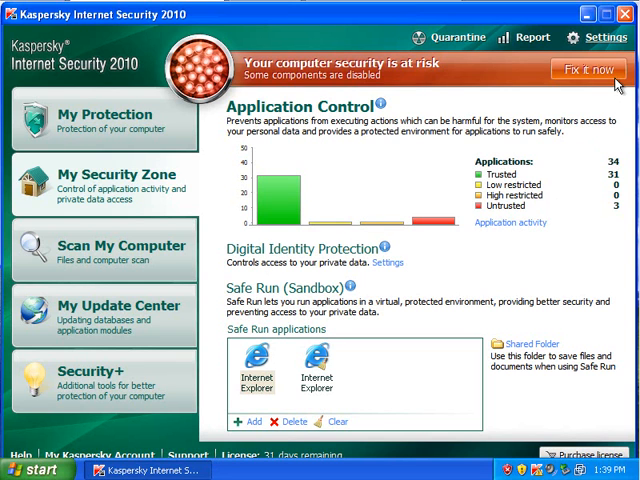
mouse_move(528, 228)
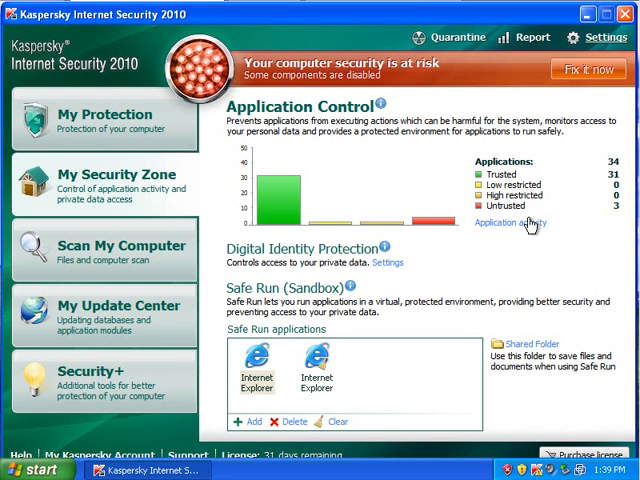
click(504, 222)
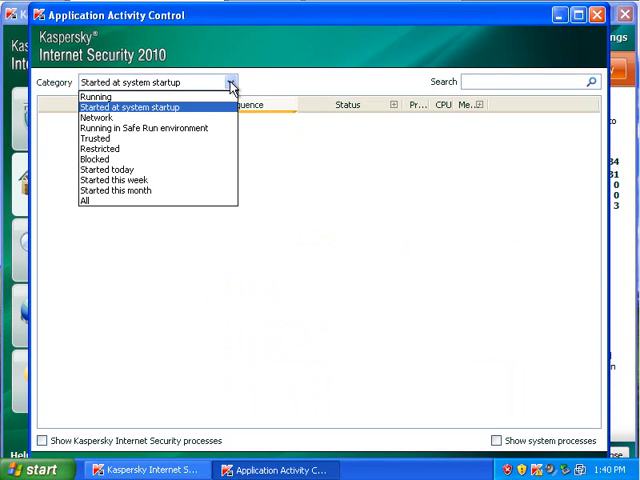
click(142, 108)
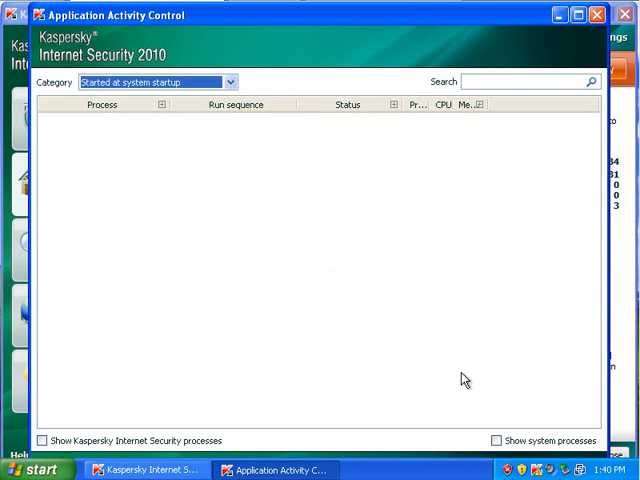
click(596, 16)
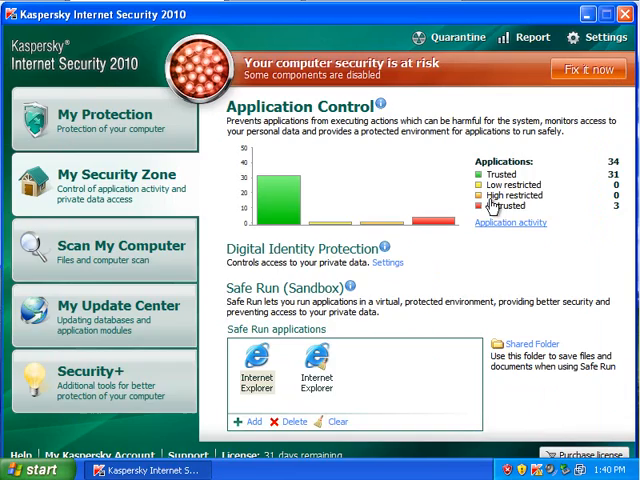
click(510, 222)
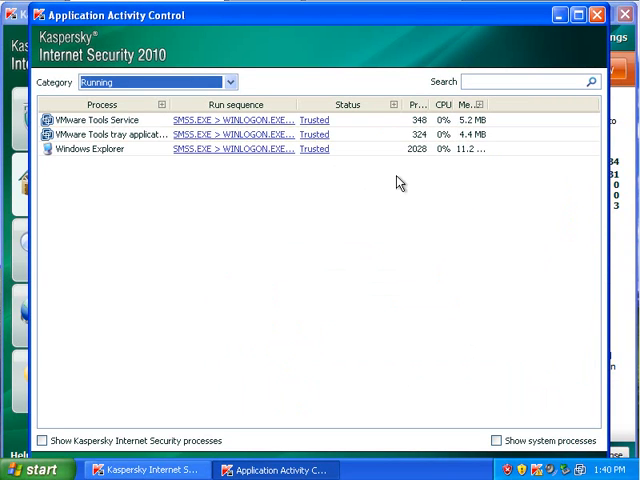
click(228, 80)
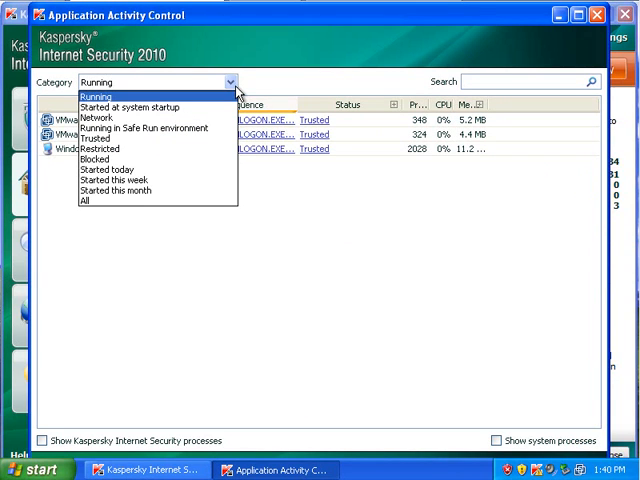
click(116, 190)
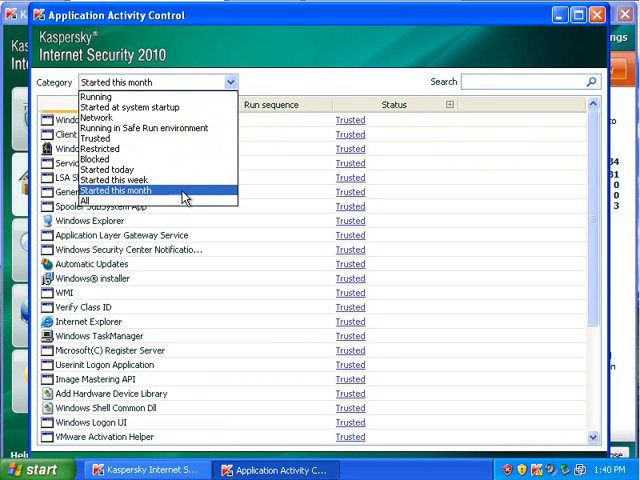
click(90, 200)
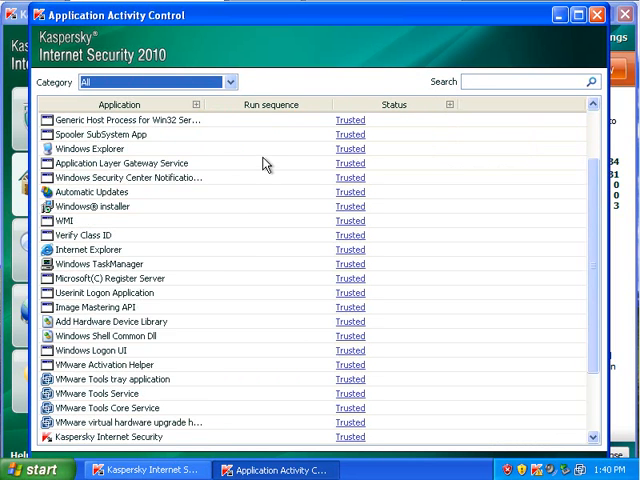
scroll(down, 3)
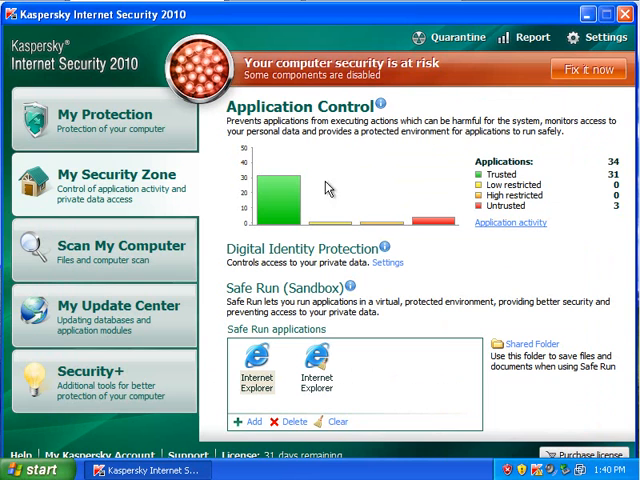
mouse_move(316, 200)
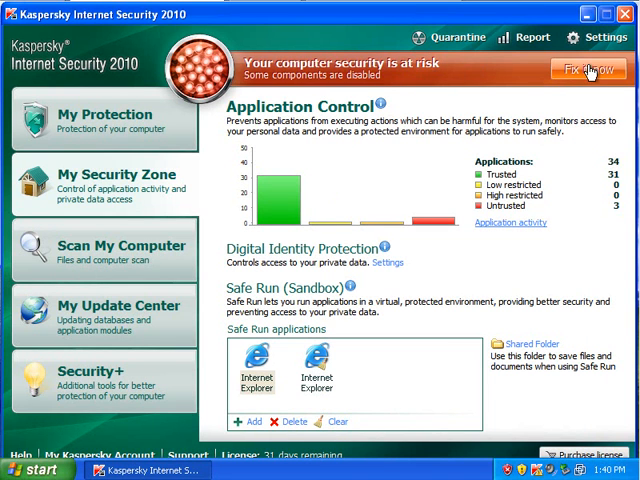
mouse_move(584, 74)
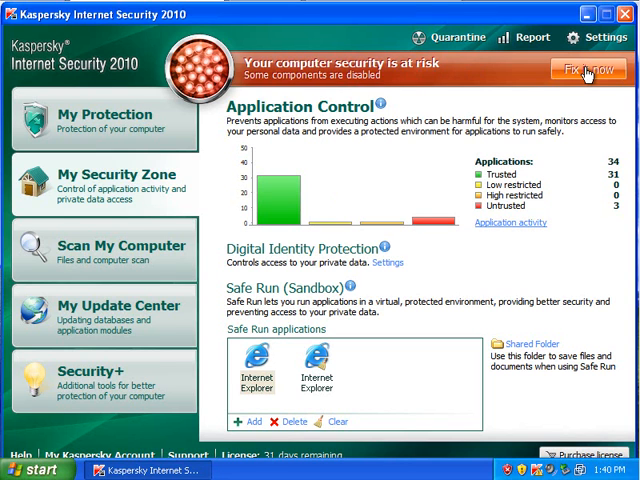
mouse_move(568, 188)
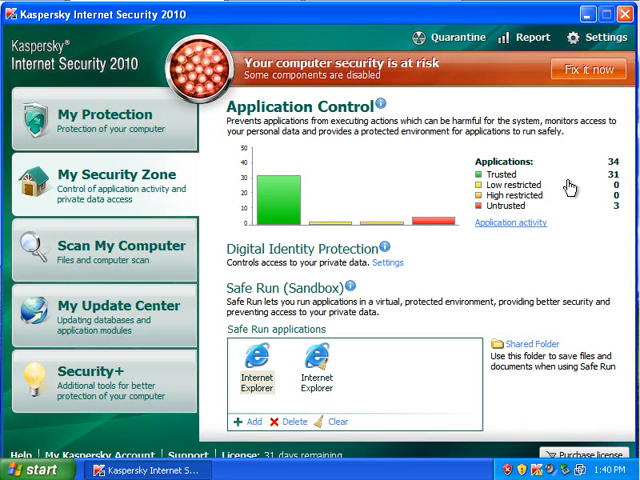
mouse_move(320, 364)
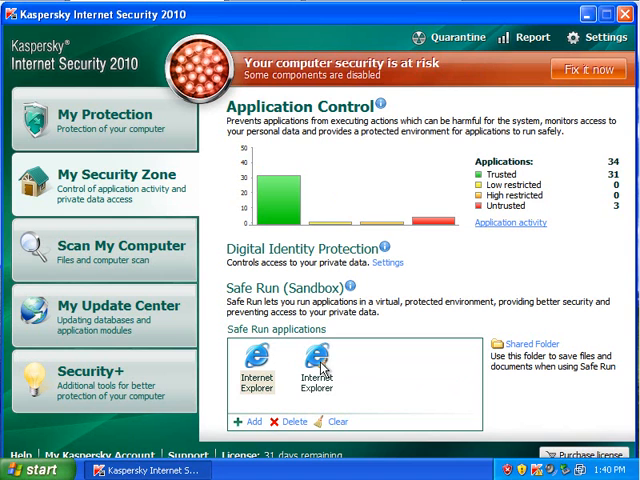
mouse_move(242, 370)
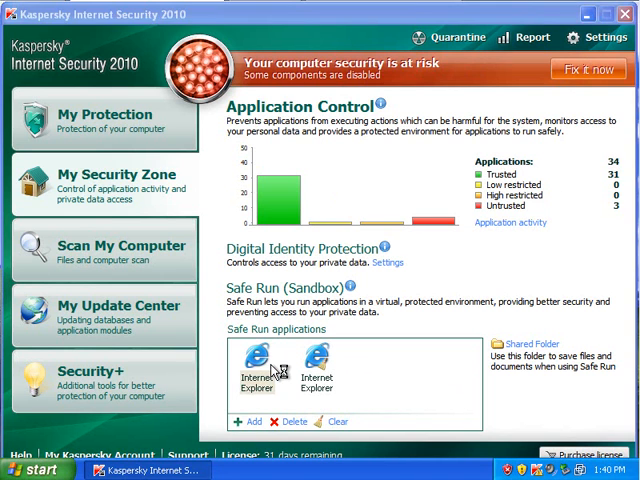
- Start sandboxed Internet Explorer and navigate to the CCleaner download page
double_click(252, 360)
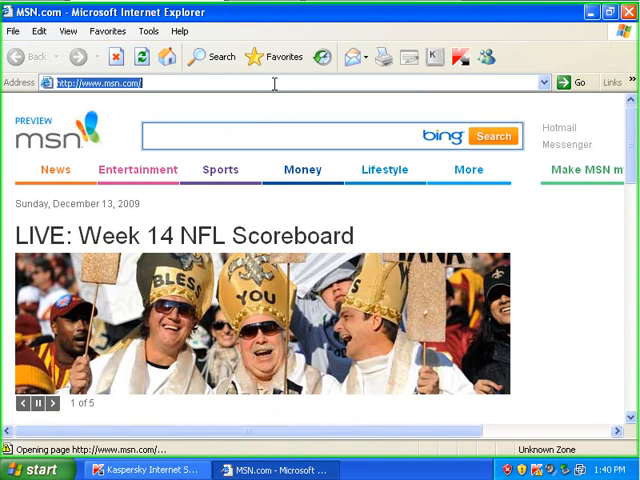
text(ccleaner)
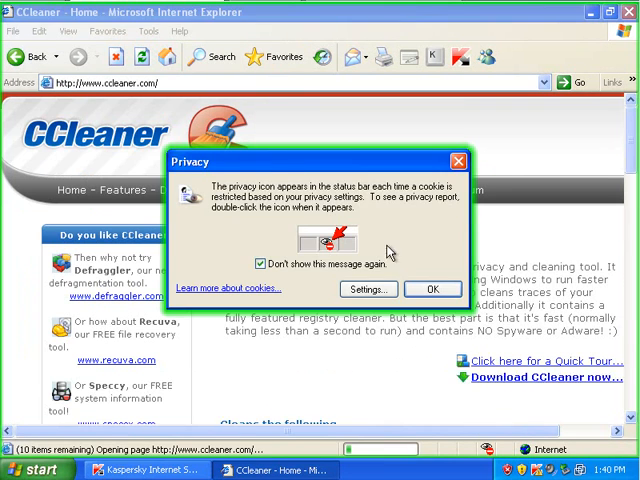
click(432, 288)
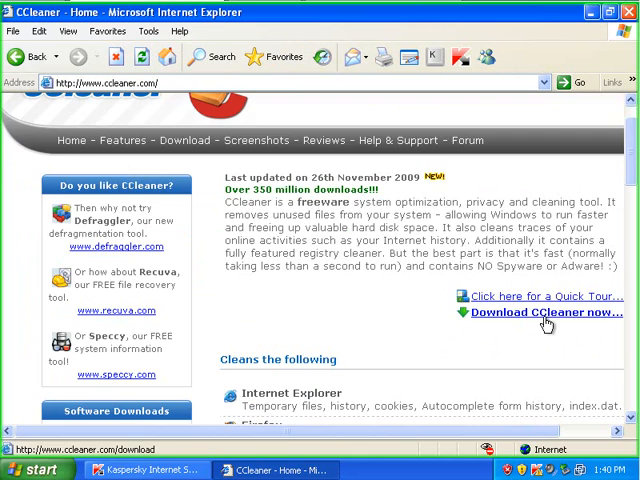
click(534, 312)
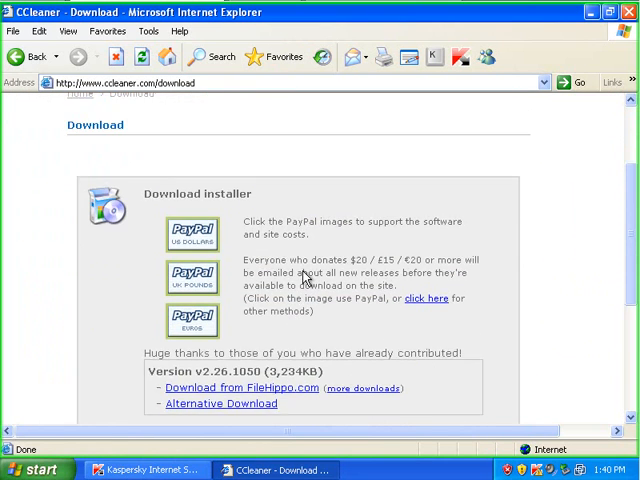
- Download CCleaner from FileHippo, manually starting the blocked ccsetup226.exe download
click(230, 388)
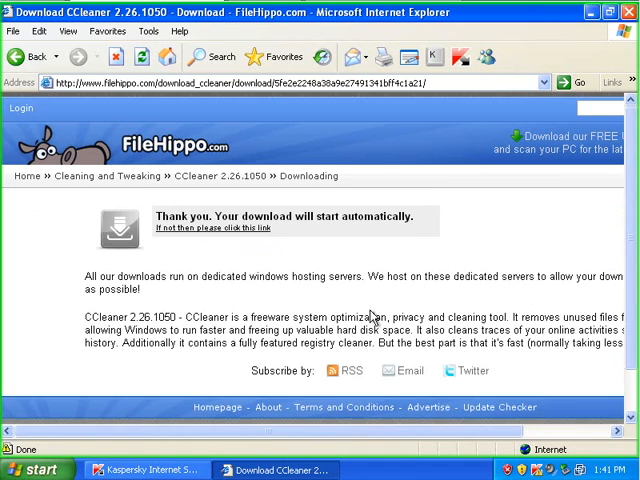
click(230, 228)
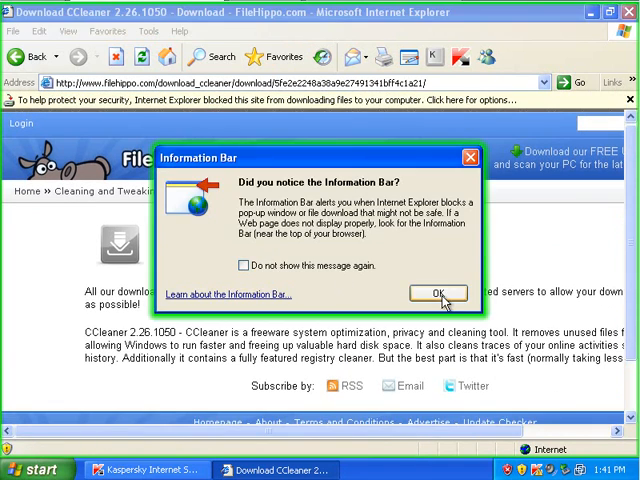
click(436, 292)
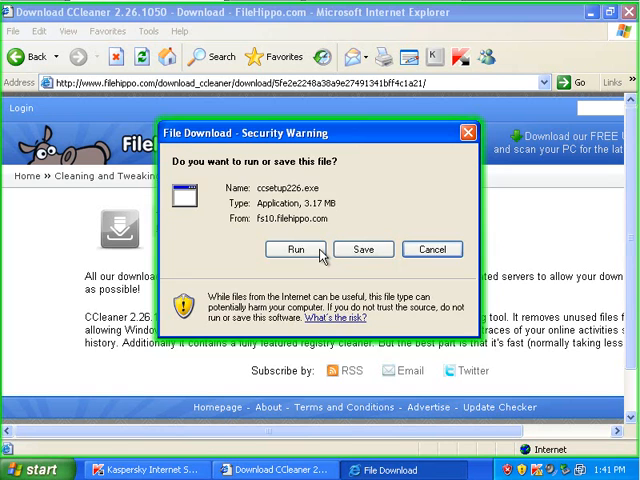
- Install CCleaner v2.26 in English into C:\Program Files\CCleaner, launch it, and return to Kaspersky
click(292, 250)
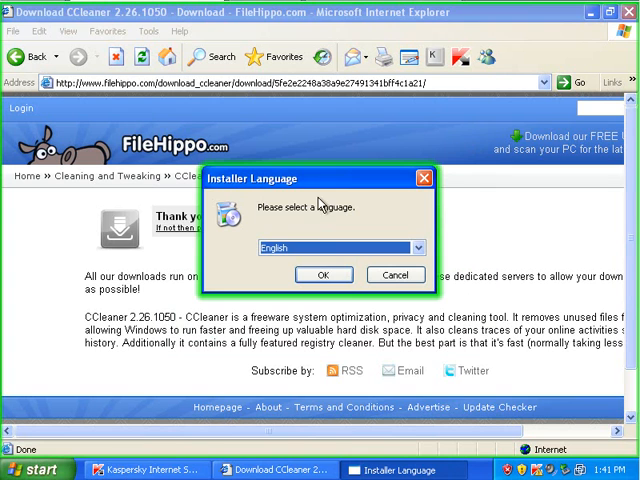
click(322, 274)
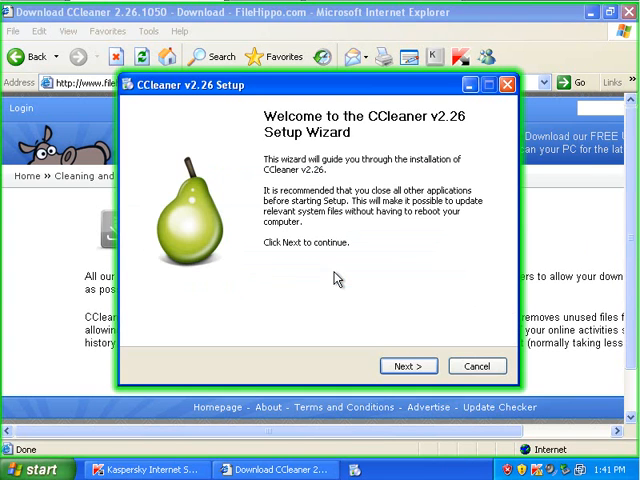
click(404, 364)
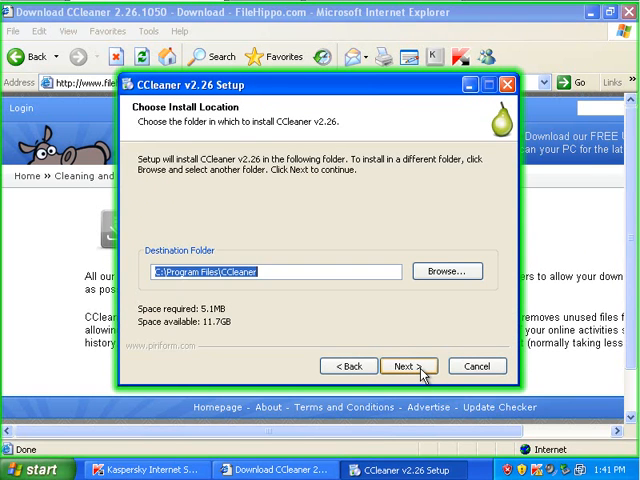
click(404, 364)
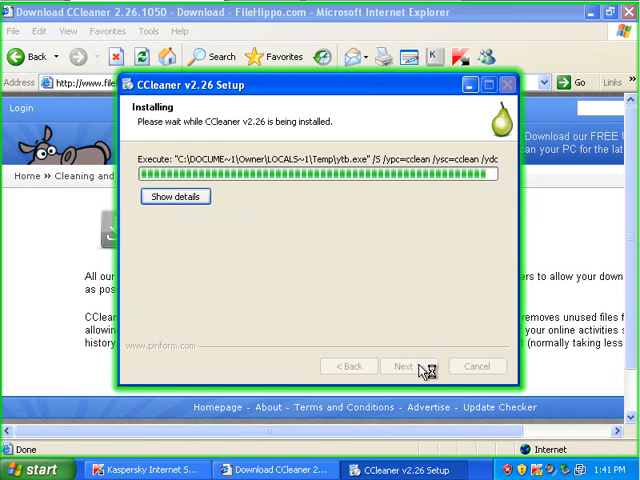
mouse_move(430, 372)
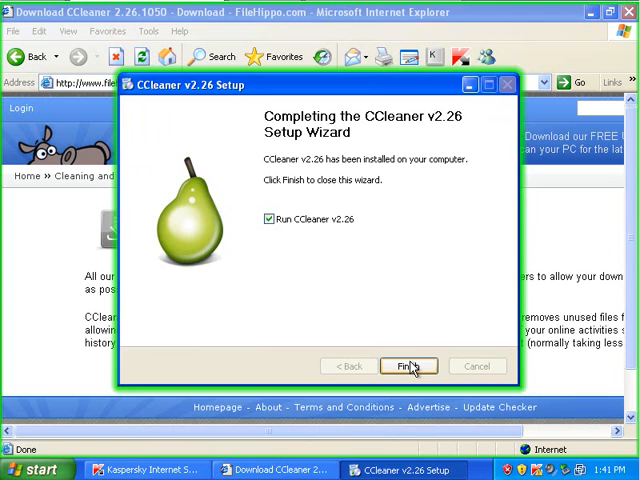
click(408, 366)
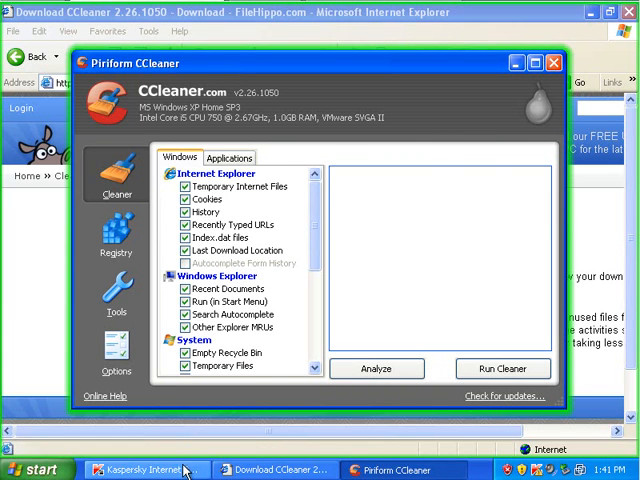
click(140, 476)
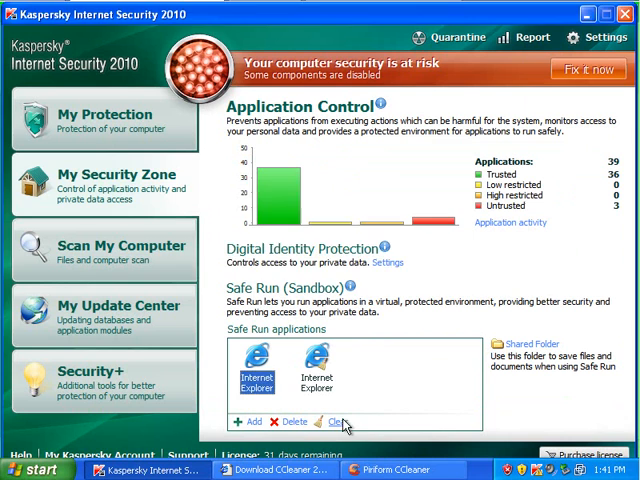
- Clear the Safe Run sandbox data, retrying after the error and confirming
click(336, 420)
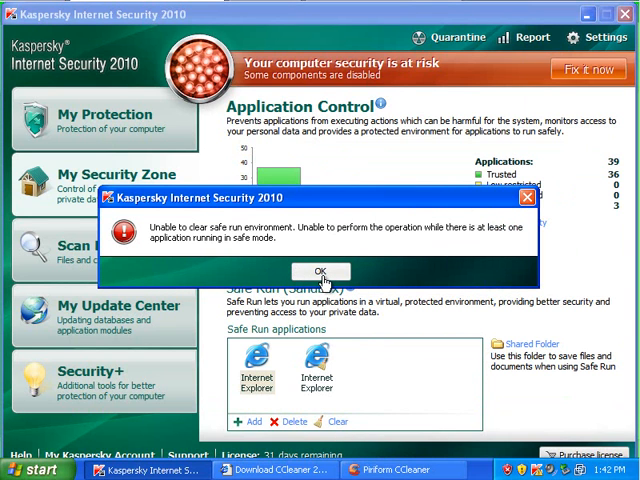
click(320, 272)
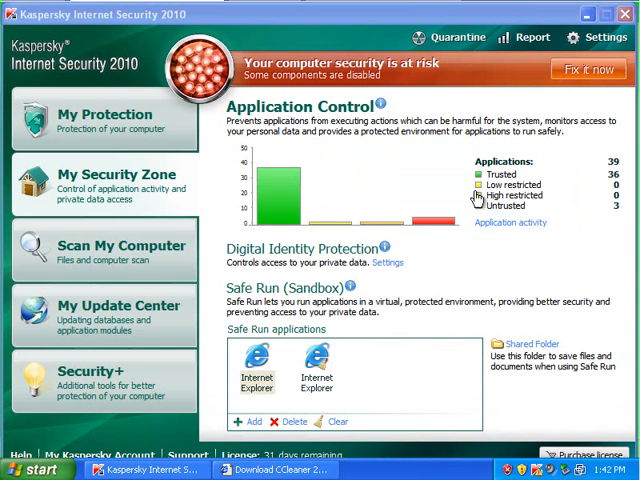
click(338, 420)
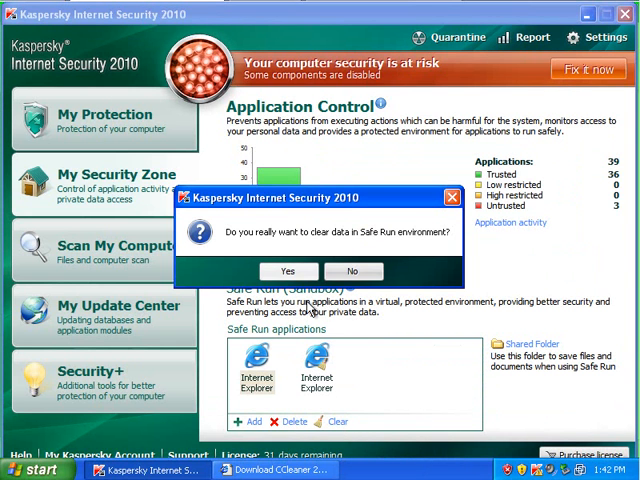
click(288, 272)
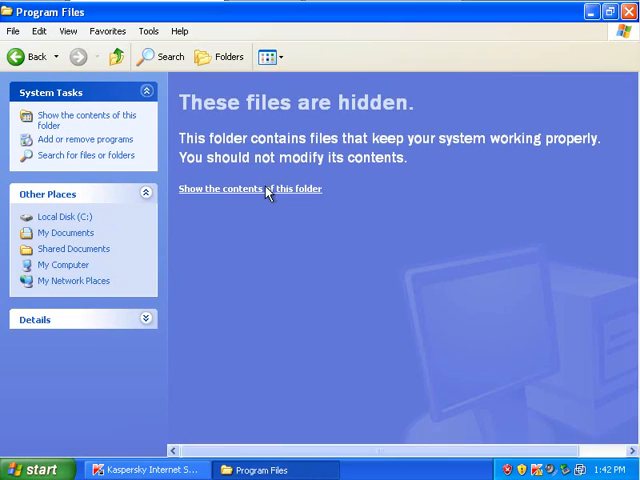
- Reveal and select all Program Files contents to confirm no CCleaner folder remains
click(248, 188)
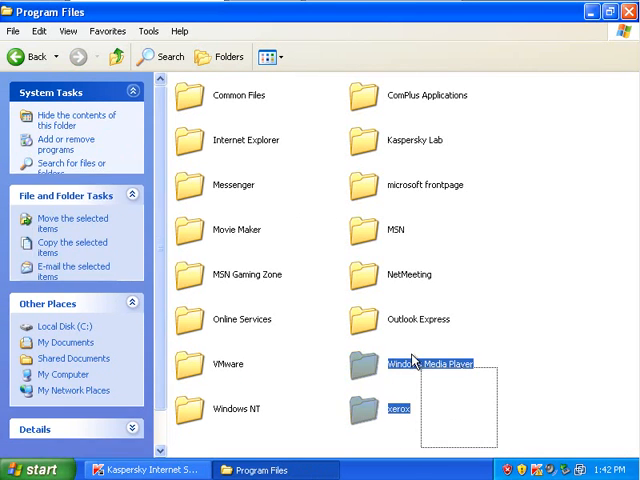
key(ctrl+a)
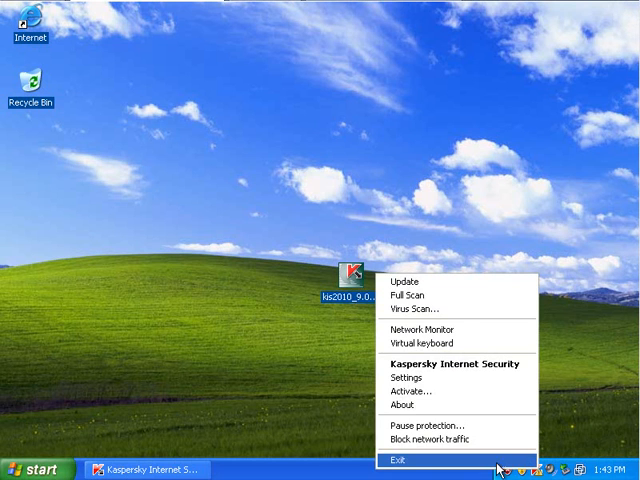
- Restore the Kaspersky Internet Security main window from the tray icon
click(410, 454)
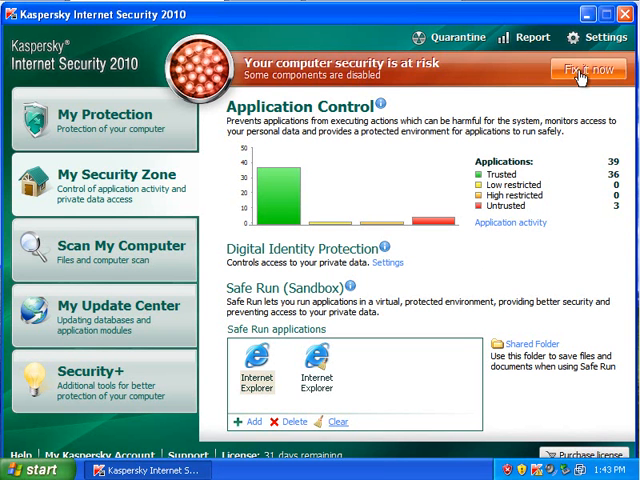
- Fix now to restore the protected status, then close the Kaspersky main window
click(592, 68)
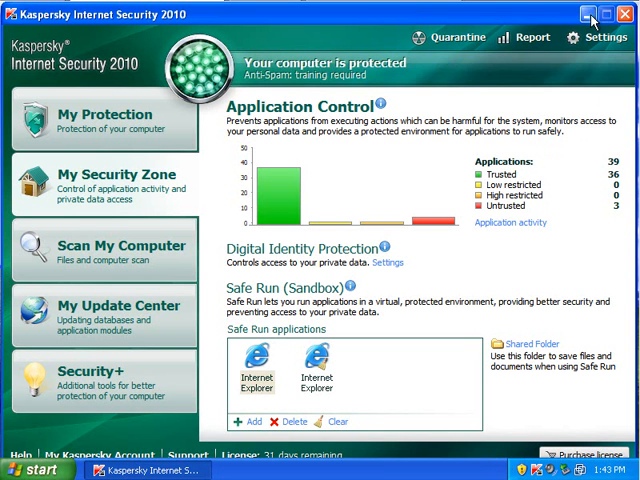
click(588, 14)
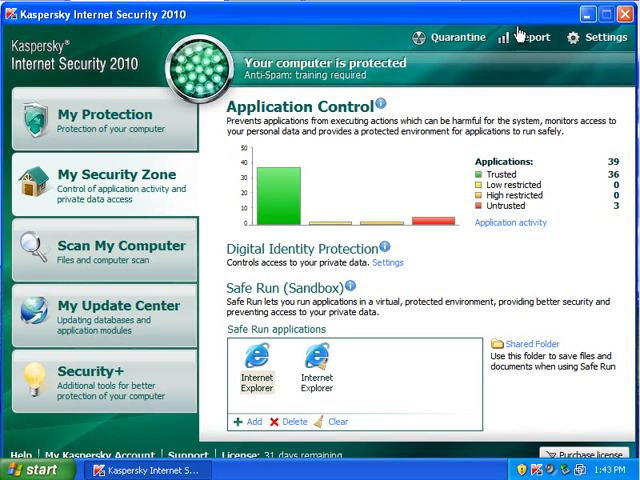
click(624, 14)
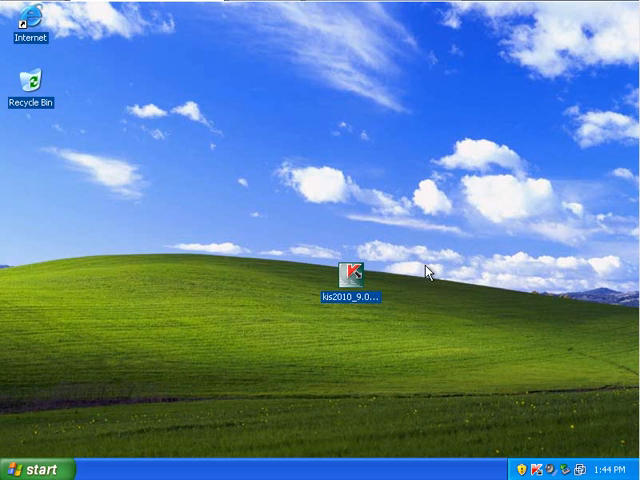
mouse_move(460, 192)
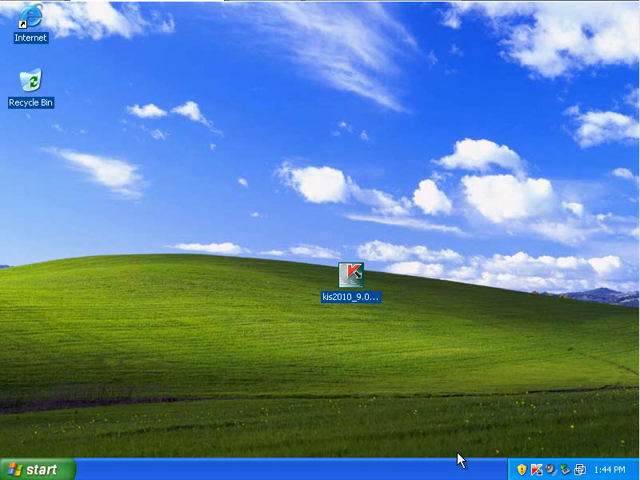
mouse_move(460, 460)
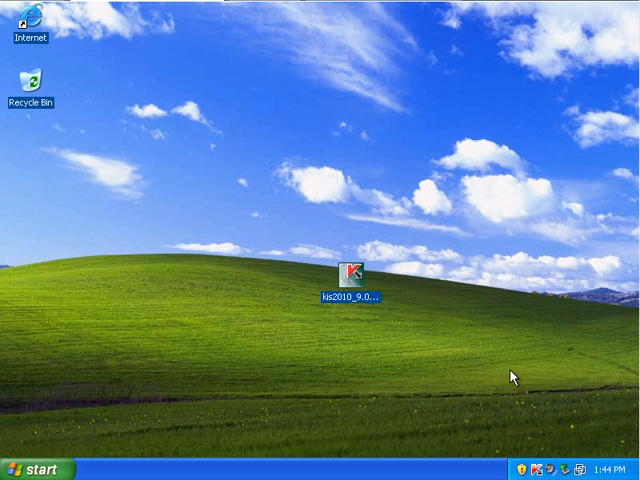
mouse_move(452, 396)
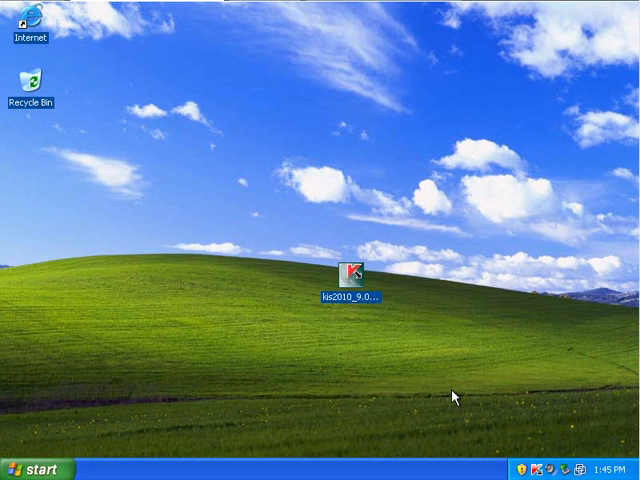
mouse_move(510, 412)
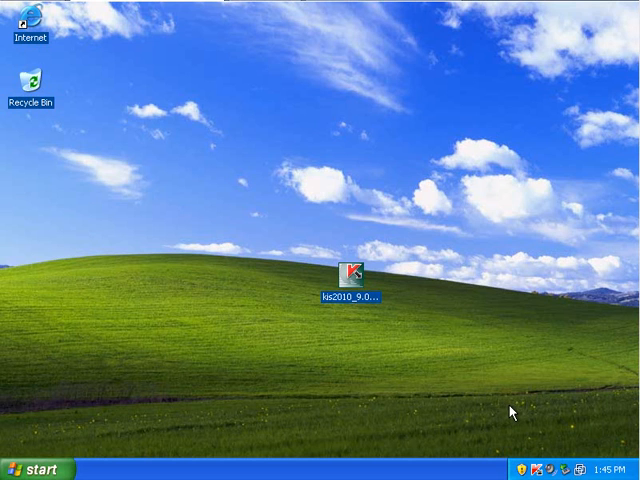